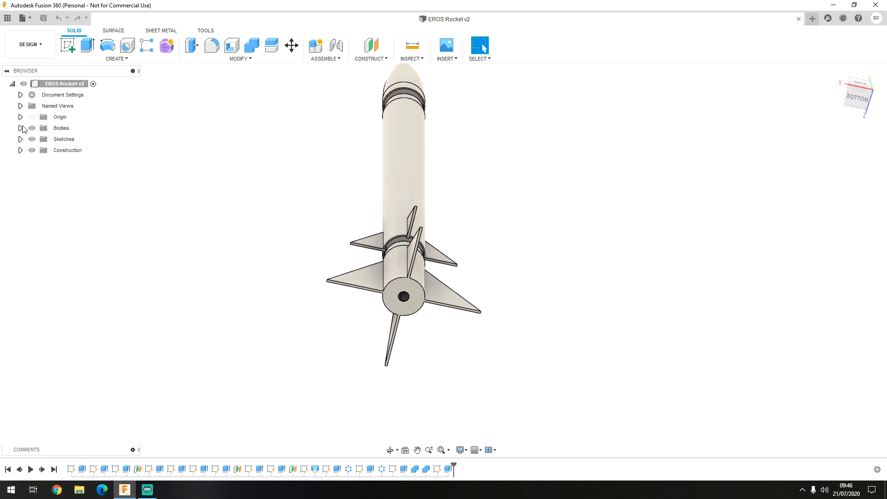
Step: Expand the Bodies list and isolate the fin section, hiding the nose cone body
click(20, 127)
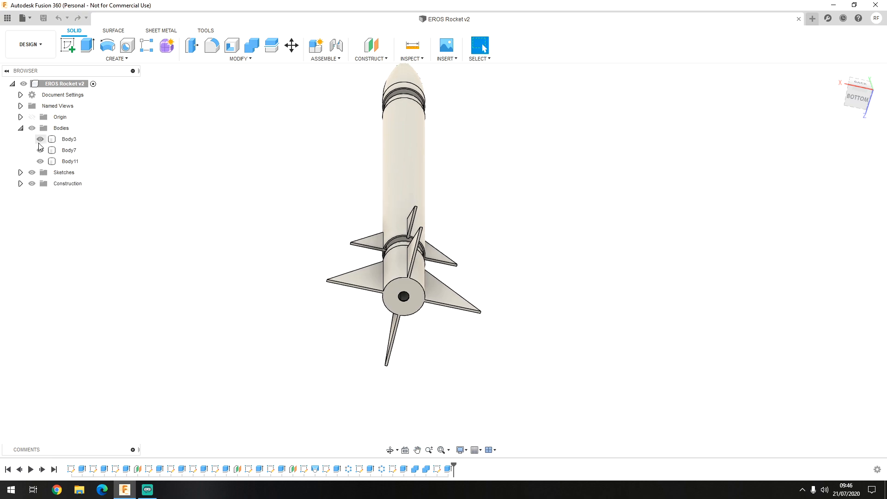
click(39, 139)
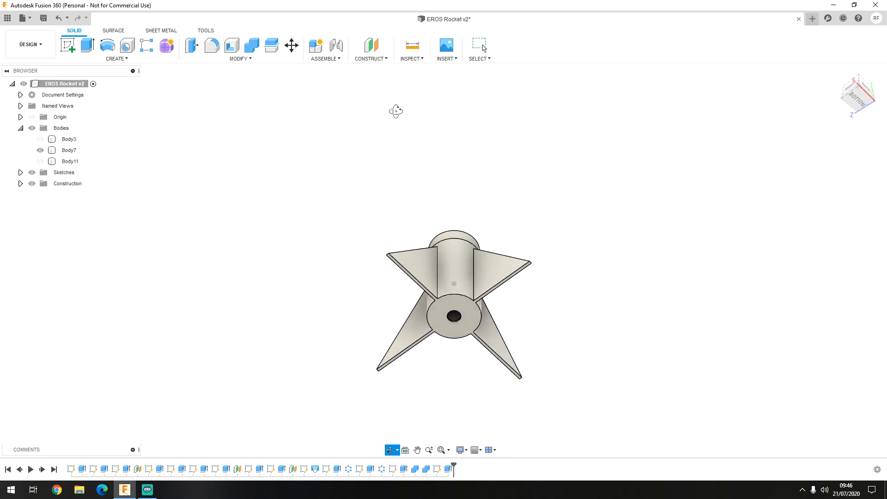
drag(397, 112, 542, 133)
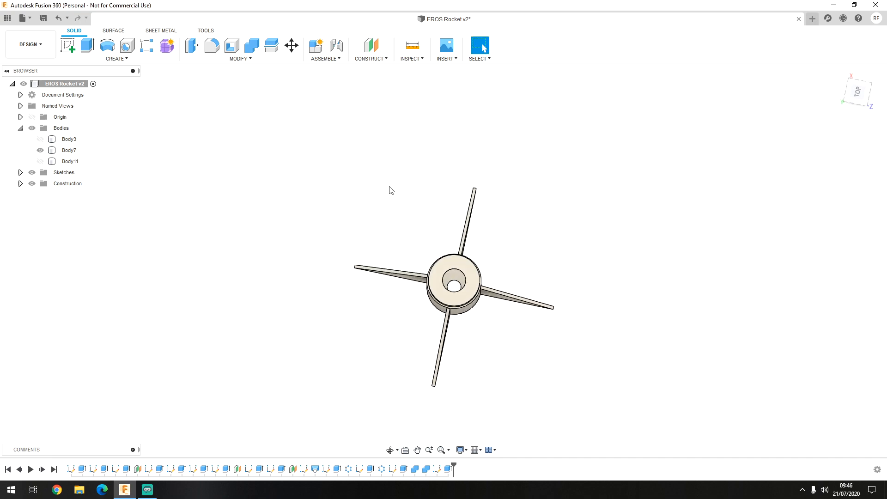
Step: Isolate Body11 instead and orbit to inspect the booster section from underneath
click(40, 139)
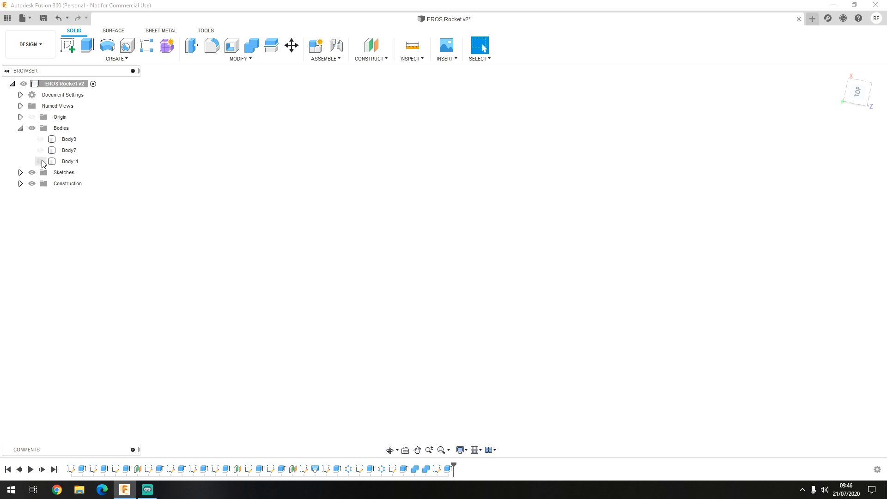
click(39, 160)
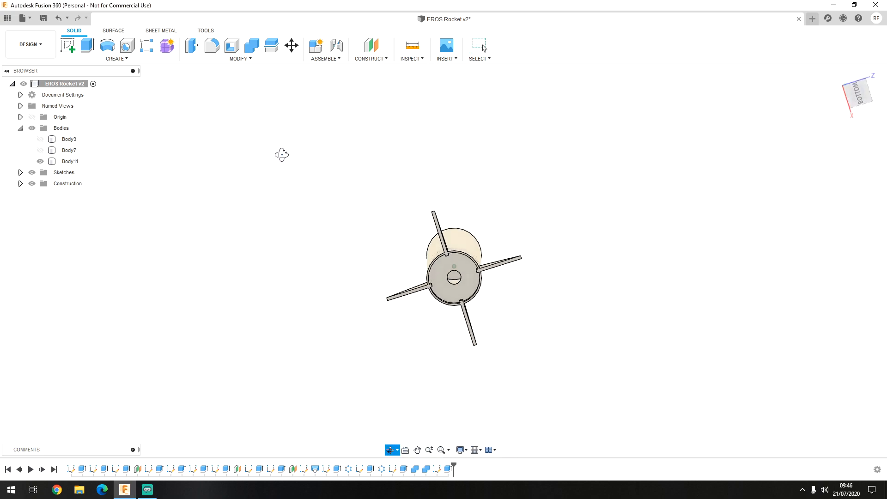
drag(282, 155, 369, 183)
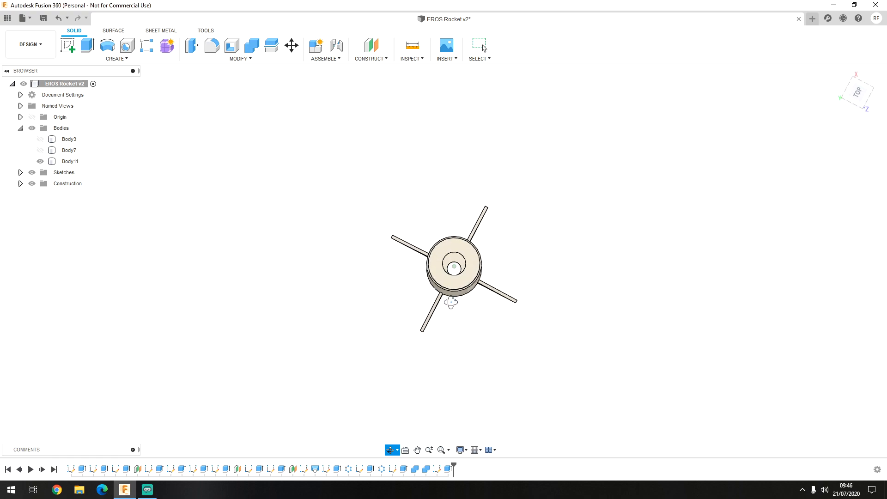
click(40, 139)
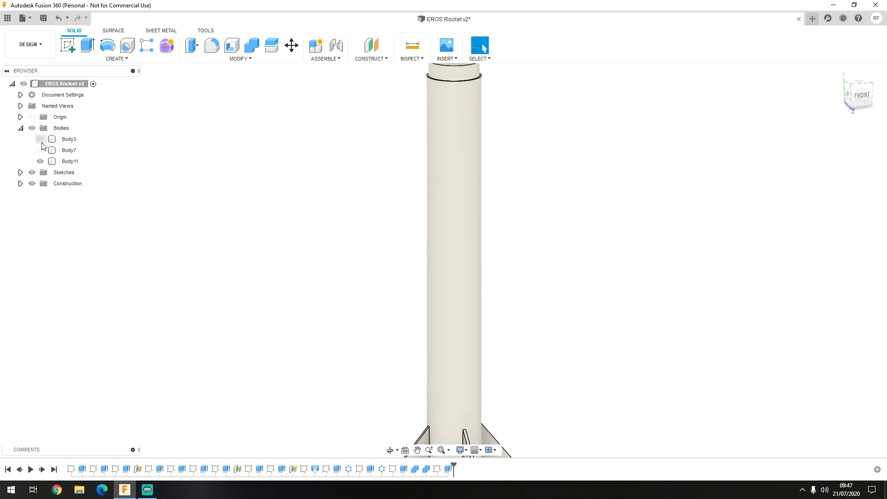
Step: Show the nose cone body alone and orbit to view its open base and side profile
click(40, 139)
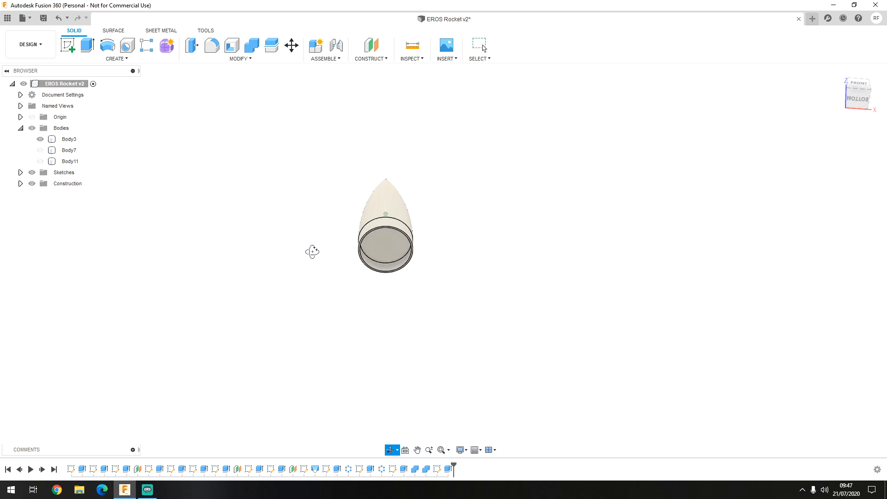
drag(313, 251, 155, 268)
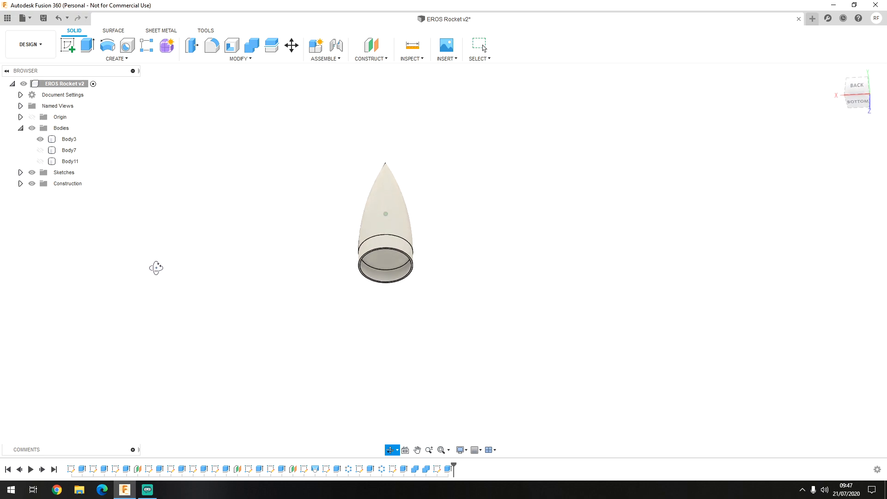
drag(155, 268, 355, 331)
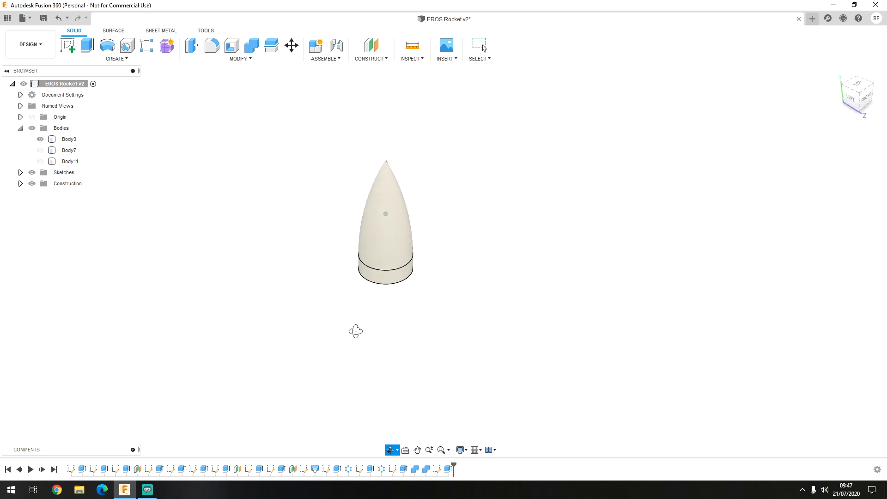
drag(356, 331, 491, 239)
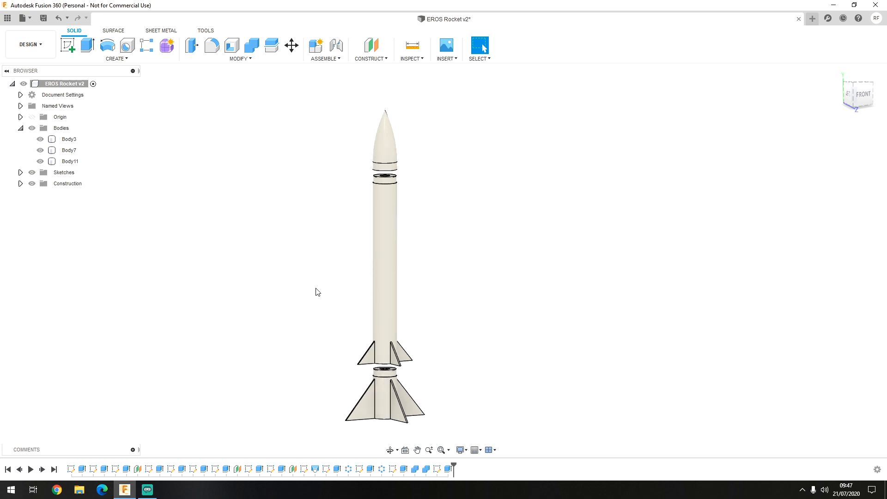
click(412, 45)
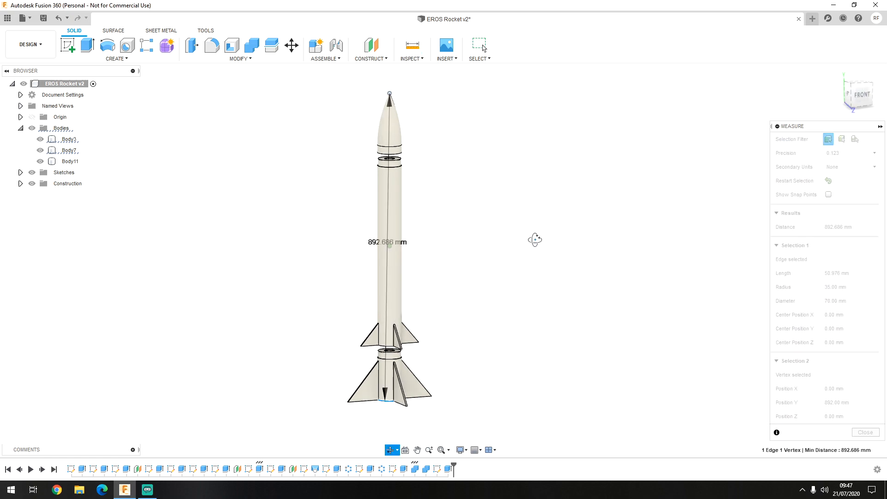
drag(535, 240, 462, 239)
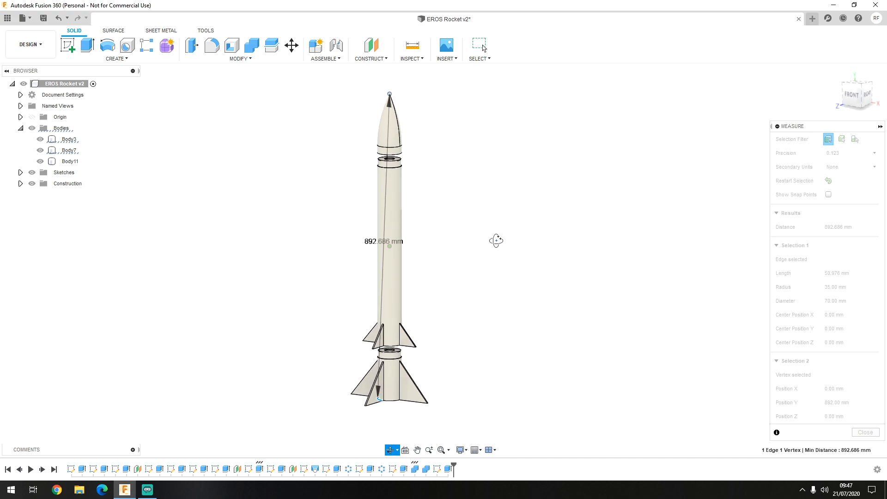
drag(496, 241, 576, 232)
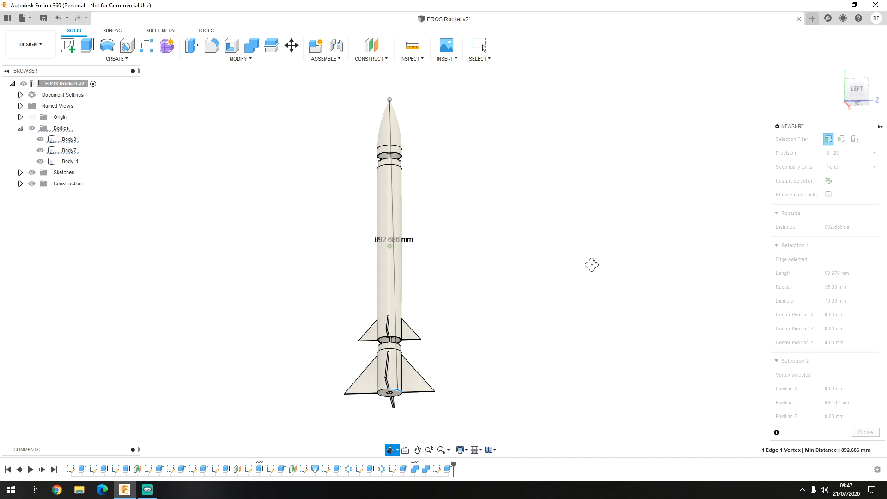
drag(593, 266, 656, 266)
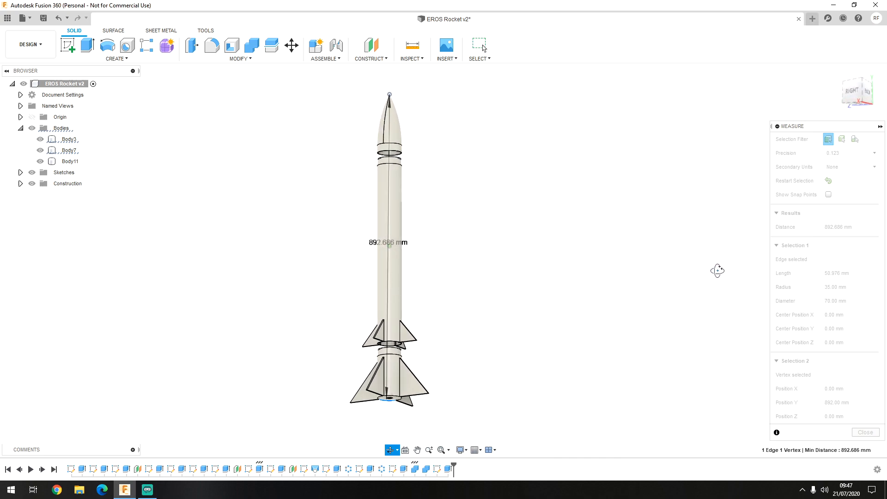
click(865, 433)
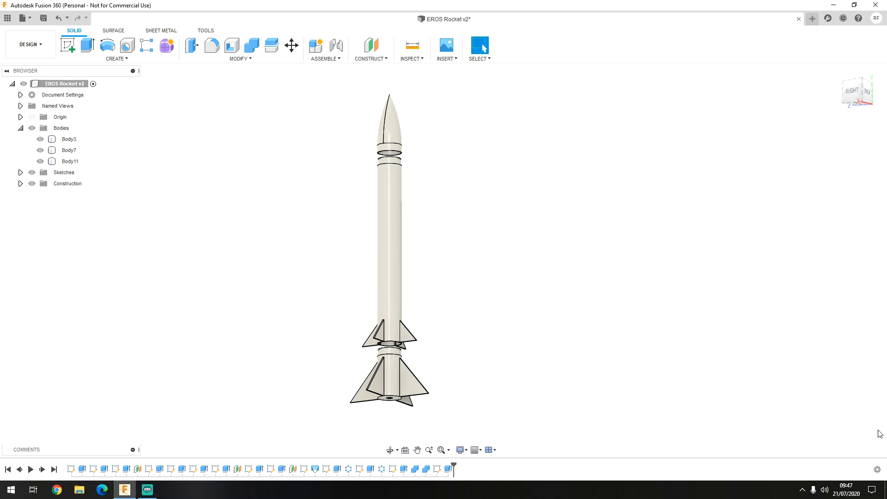
mouse_move(142, 362)
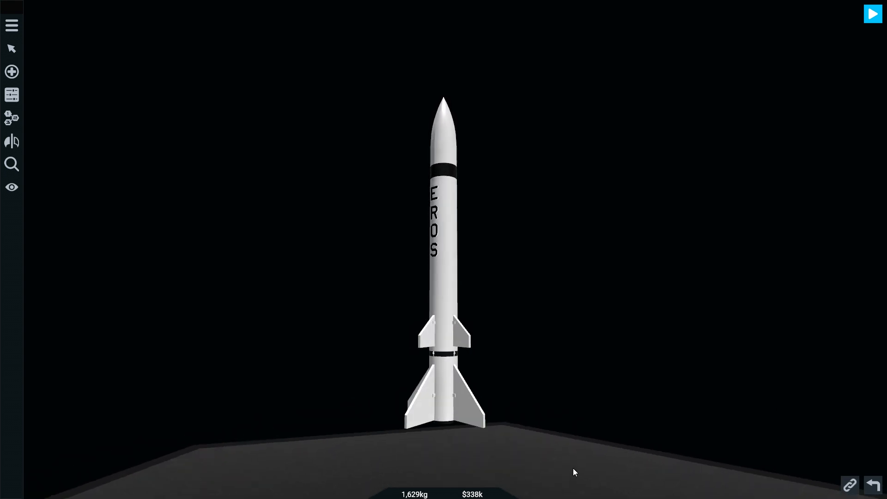
Step: Reset the designer view and bring up the EROS rocket's four-stage staging list
click(11, 72)
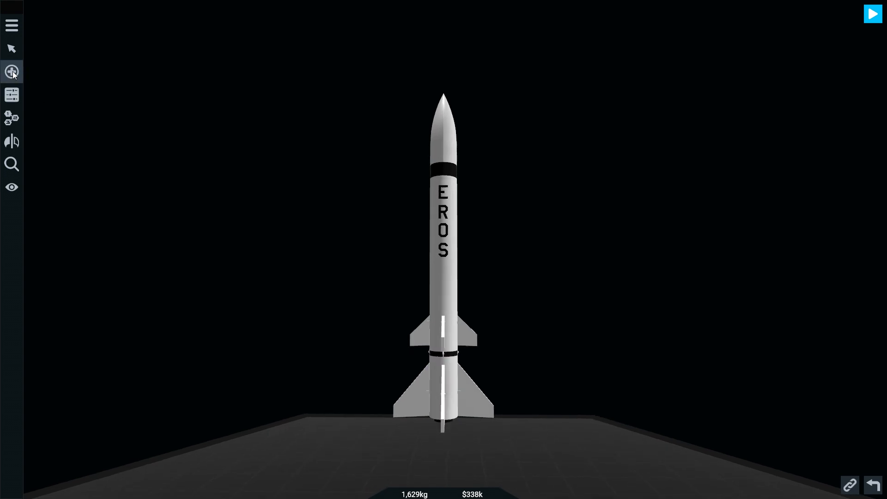
click(11, 118)
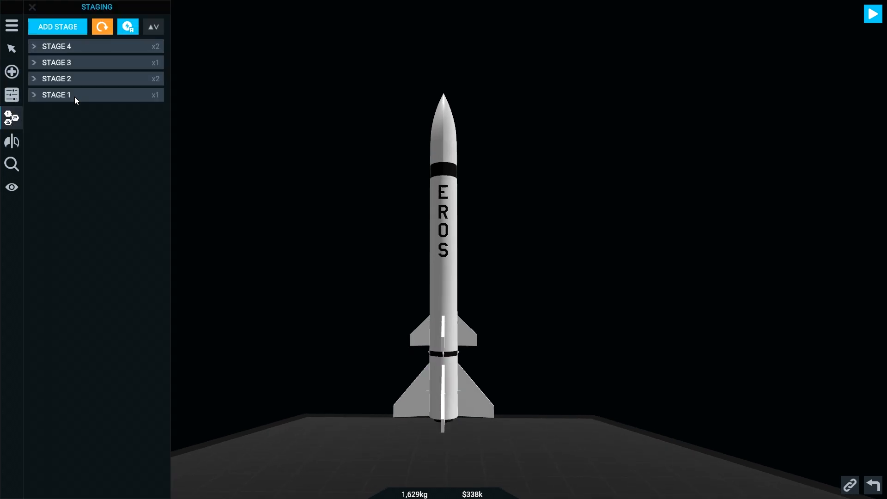
Step: Expand the stages listing the motors and fairing base, then launch the rocket into flight
click(56, 78)
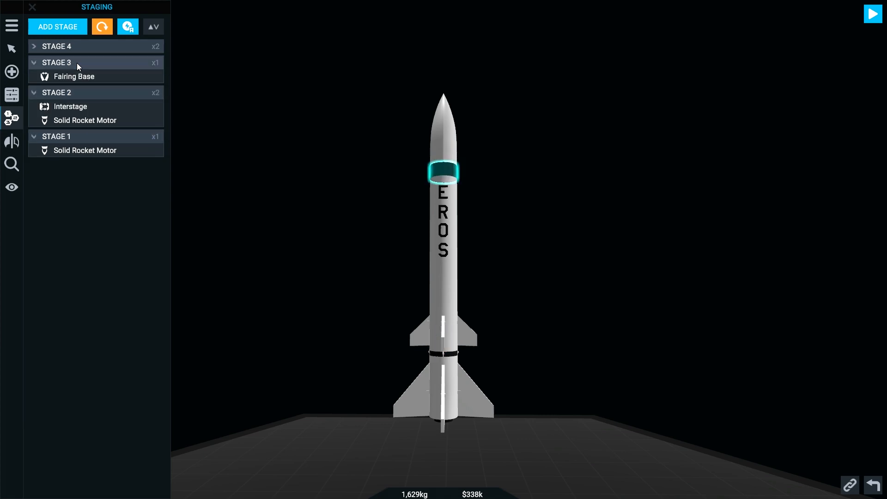
click(34, 47)
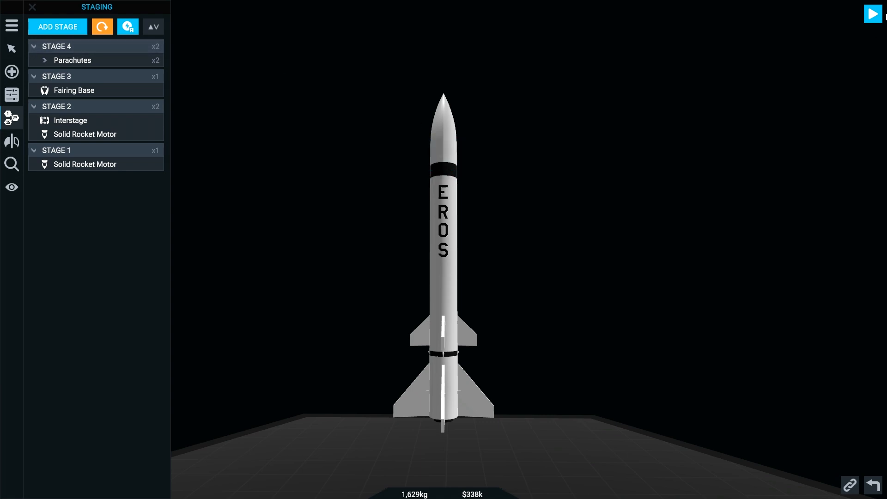
click(874, 14)
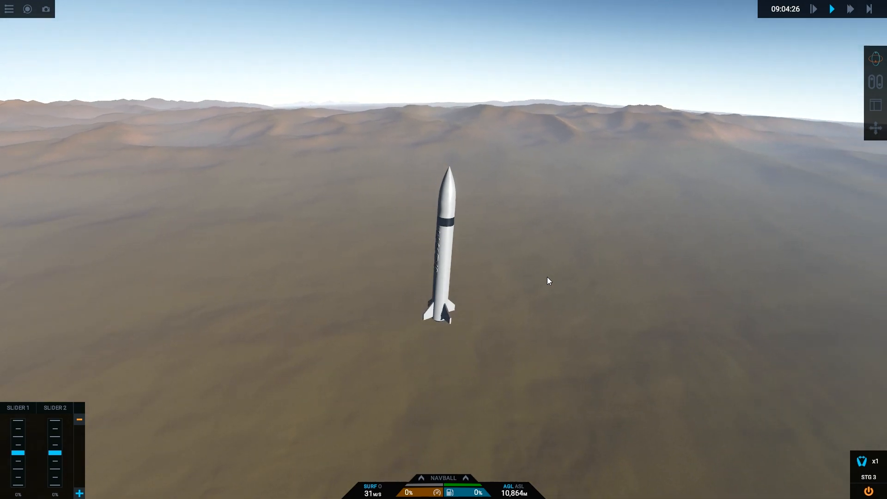
Step: Speed up the simulation and activate the next stage toward parachute deployment
click(851, 9)
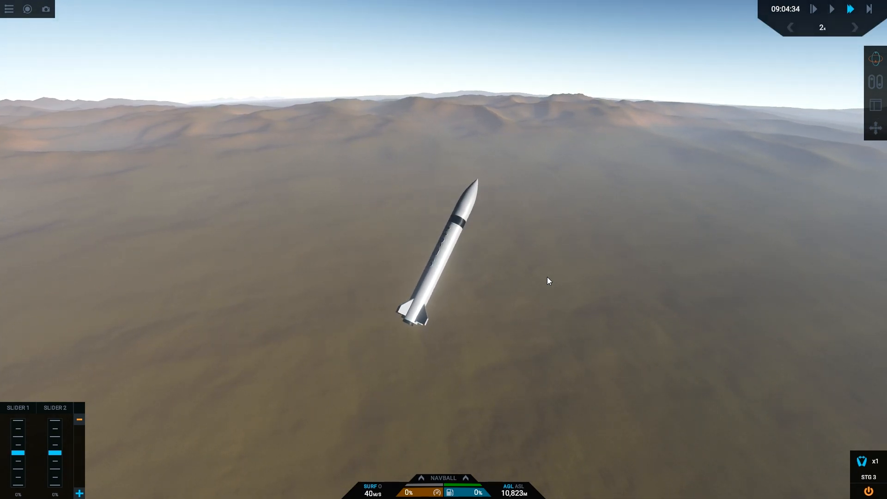
key(space)
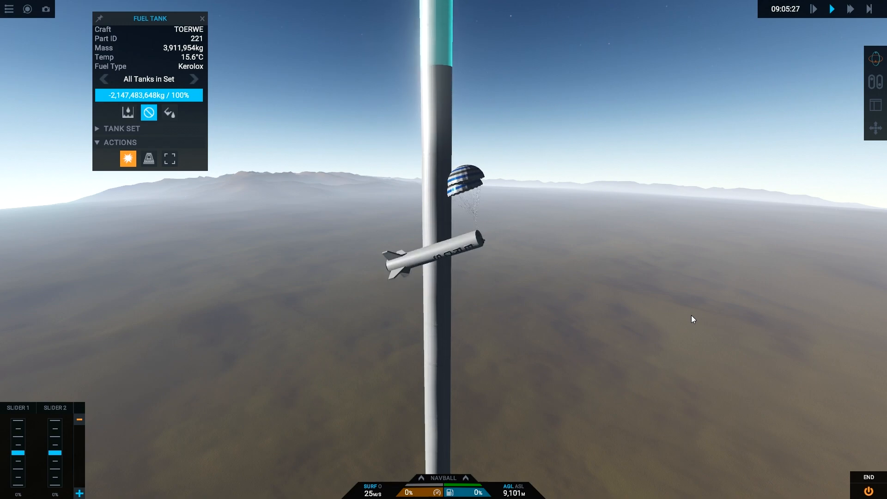
Step: Dismiss the fuel tank and tower part details and speed the parachute descent to 2x
click(202, 17)
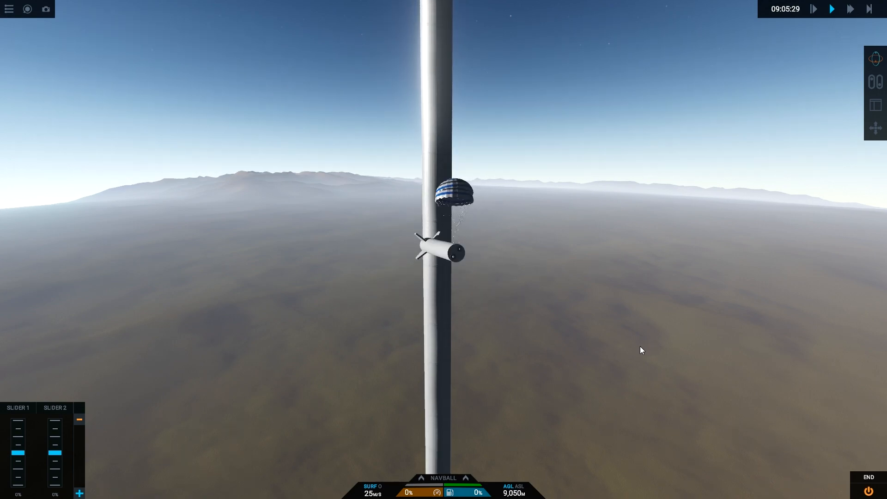
click(444, 251)
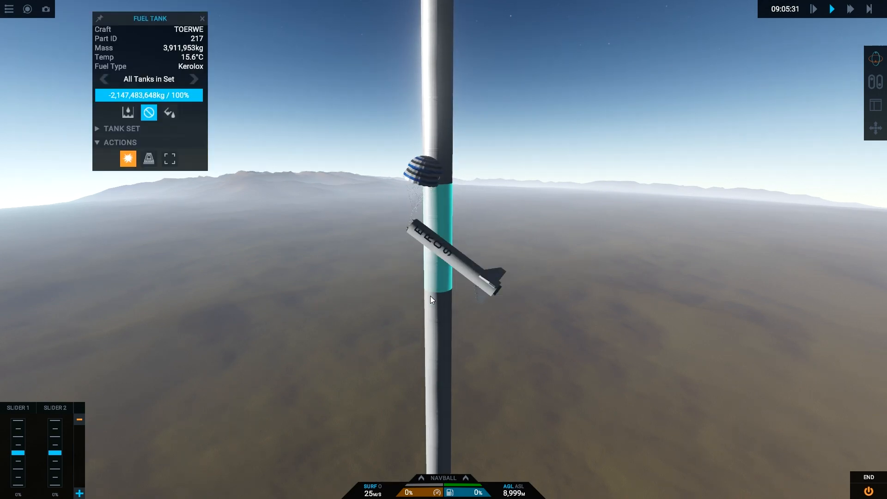
click(203, 18)
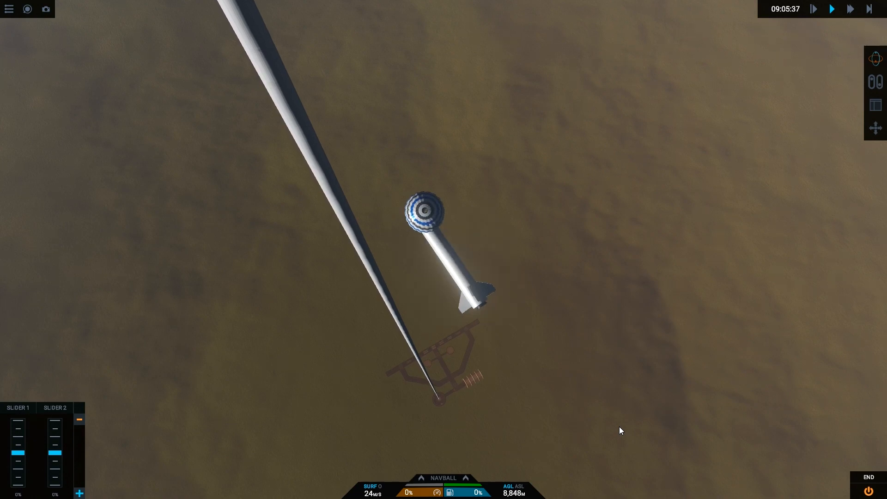
click(851, 9)
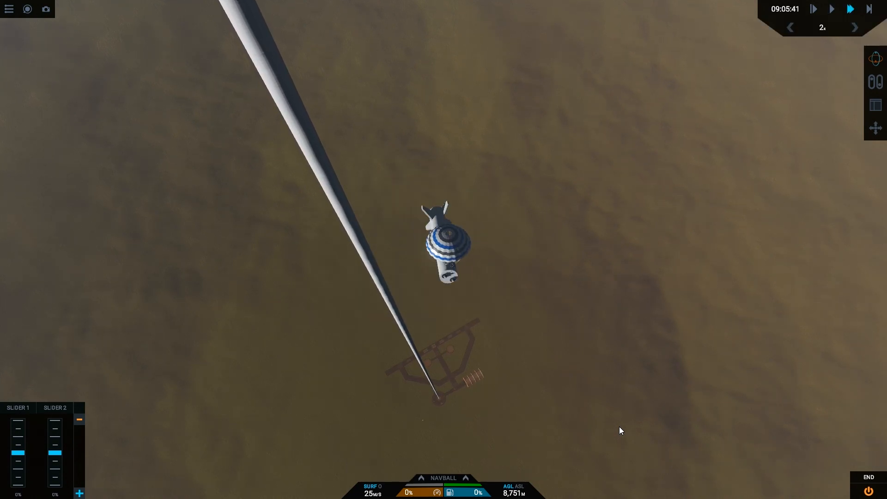